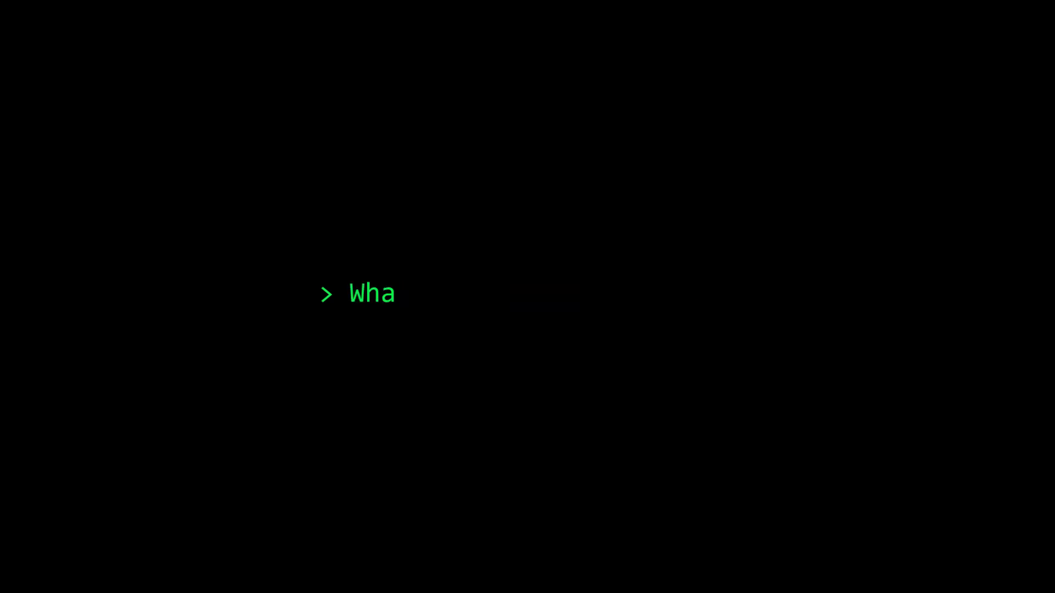
type("t is your alternative?")
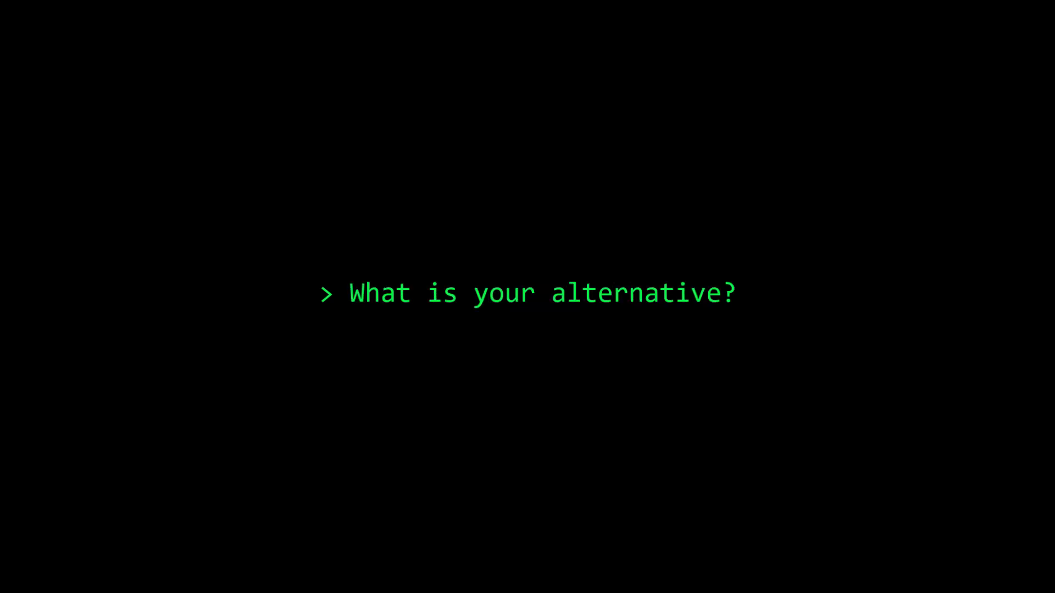